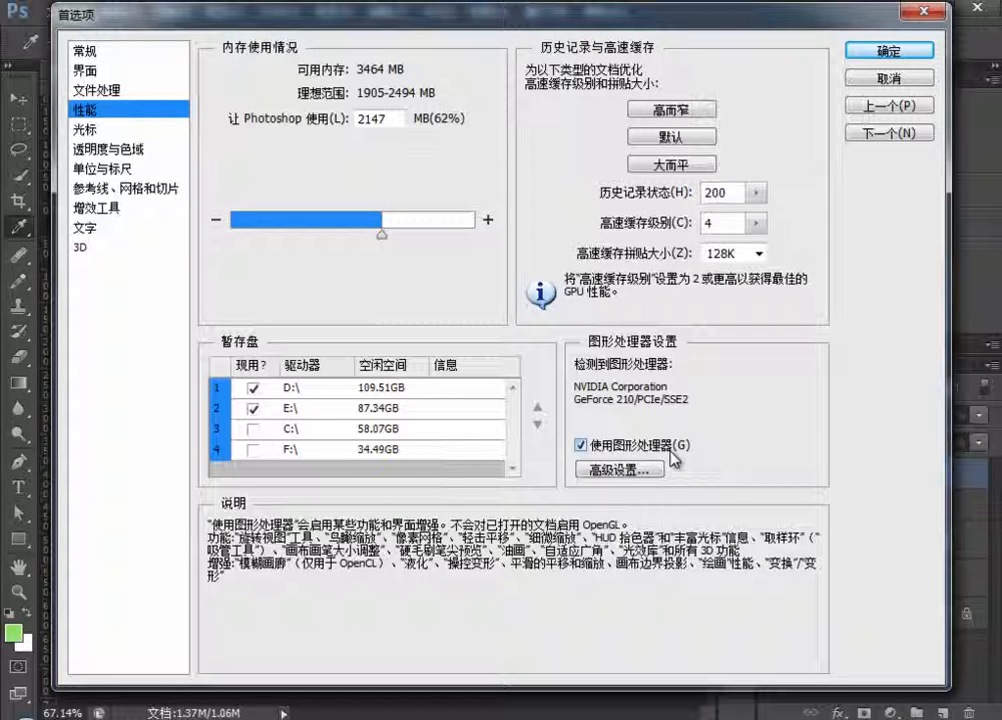
- Confirm the Performance preferences with 'Use Graphics Processor' left enabled
{"action": "left_click", "coordinate": [887, 51]}
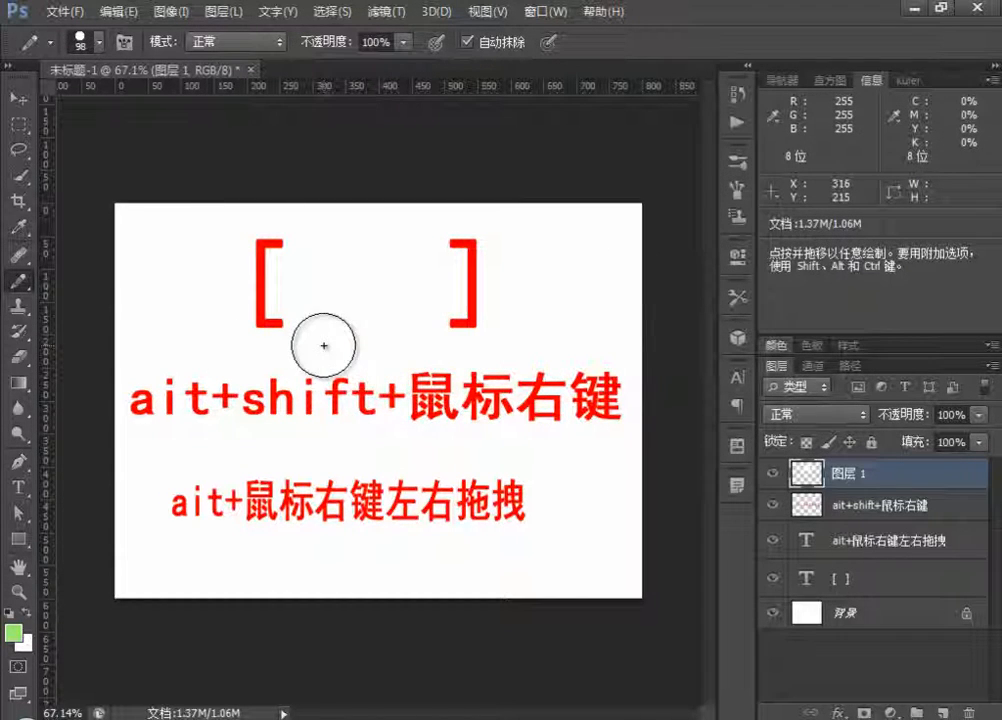
- Alt-right-drag on the canvas to resize the pencil brush to 86 px at 0% hardness
{"action": "left_click_drag", "start_coordinate": [323, 345], "coordinate": [323, 345]}
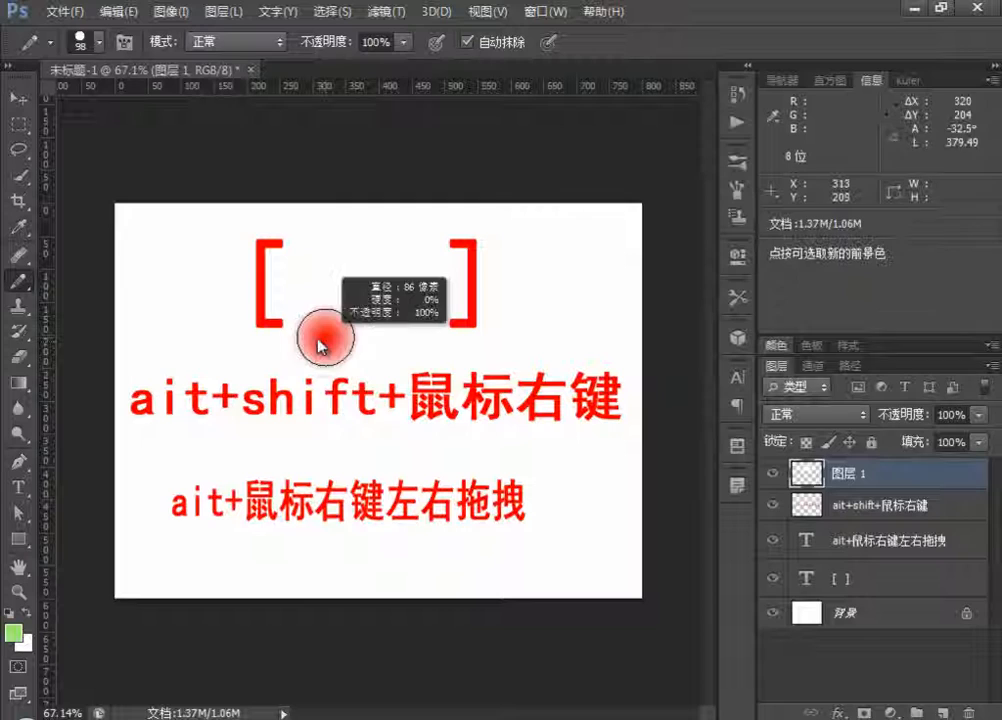